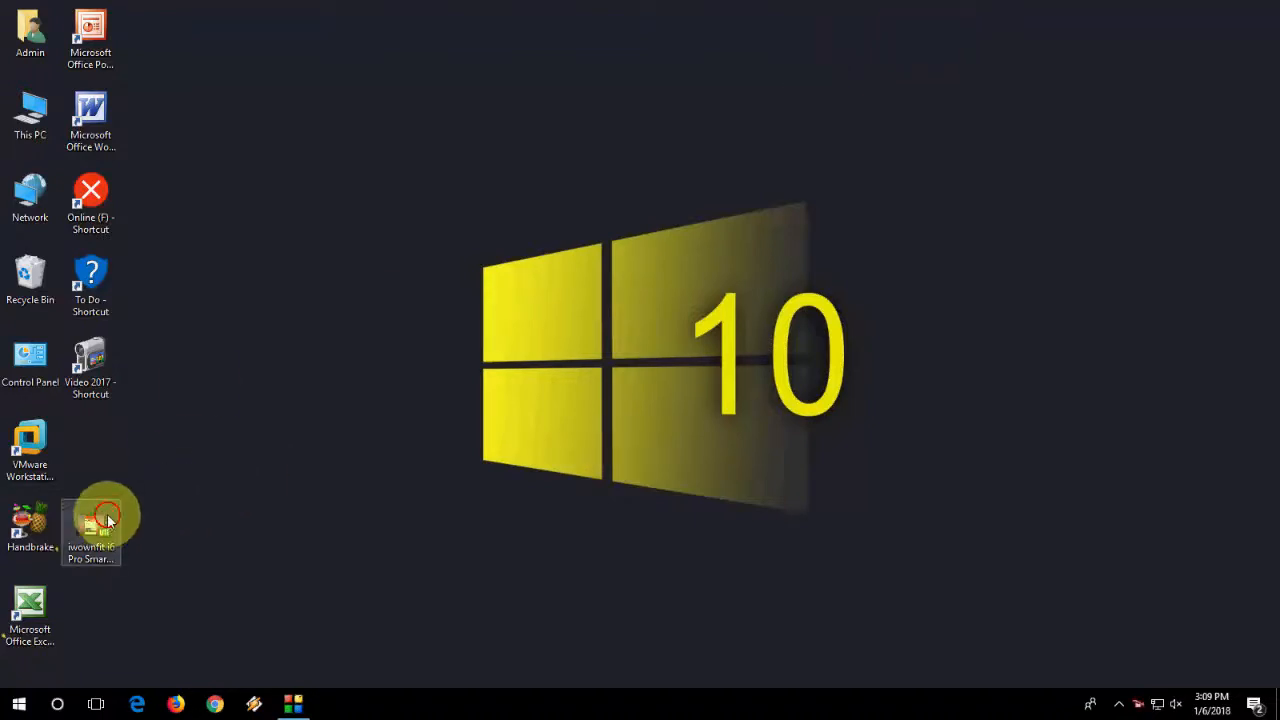
Move the iwownfit i6 Pro Smart Band video icon to a new spot on the desktop
drag(90, 524, 212, 290)
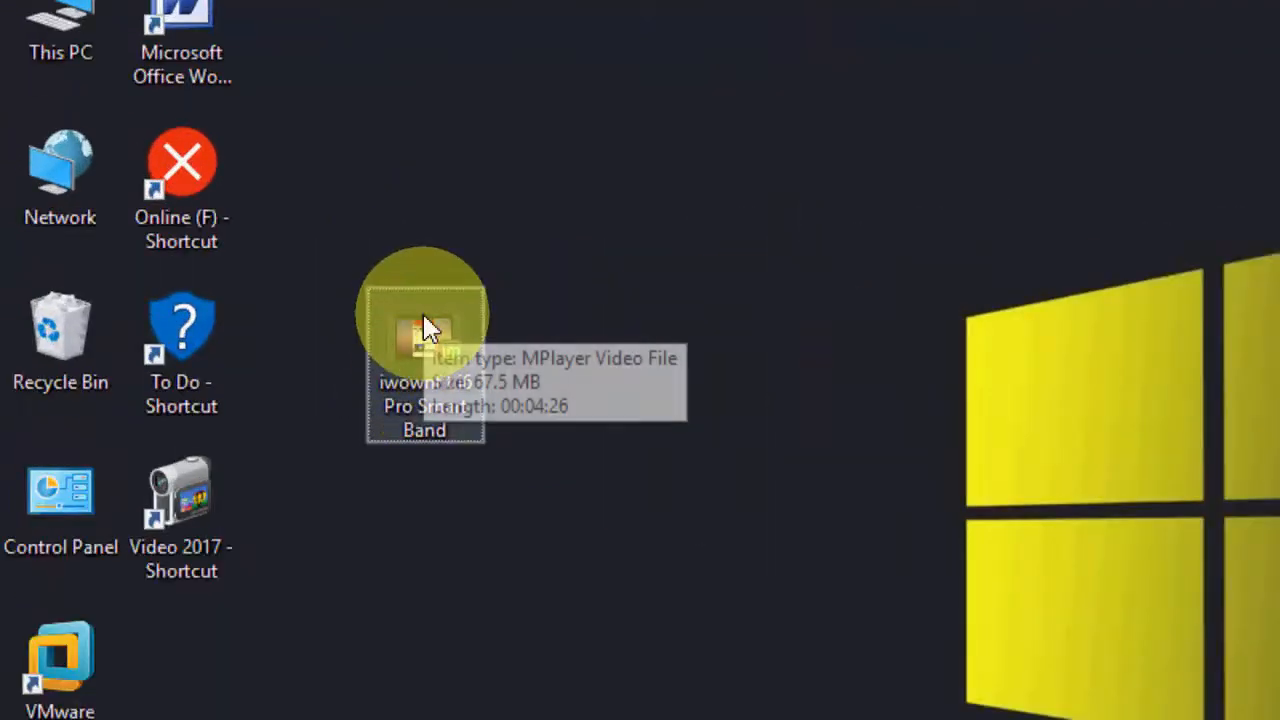
Open the smart band video in Photos via the file's Open with menu
right_click(424, 336)
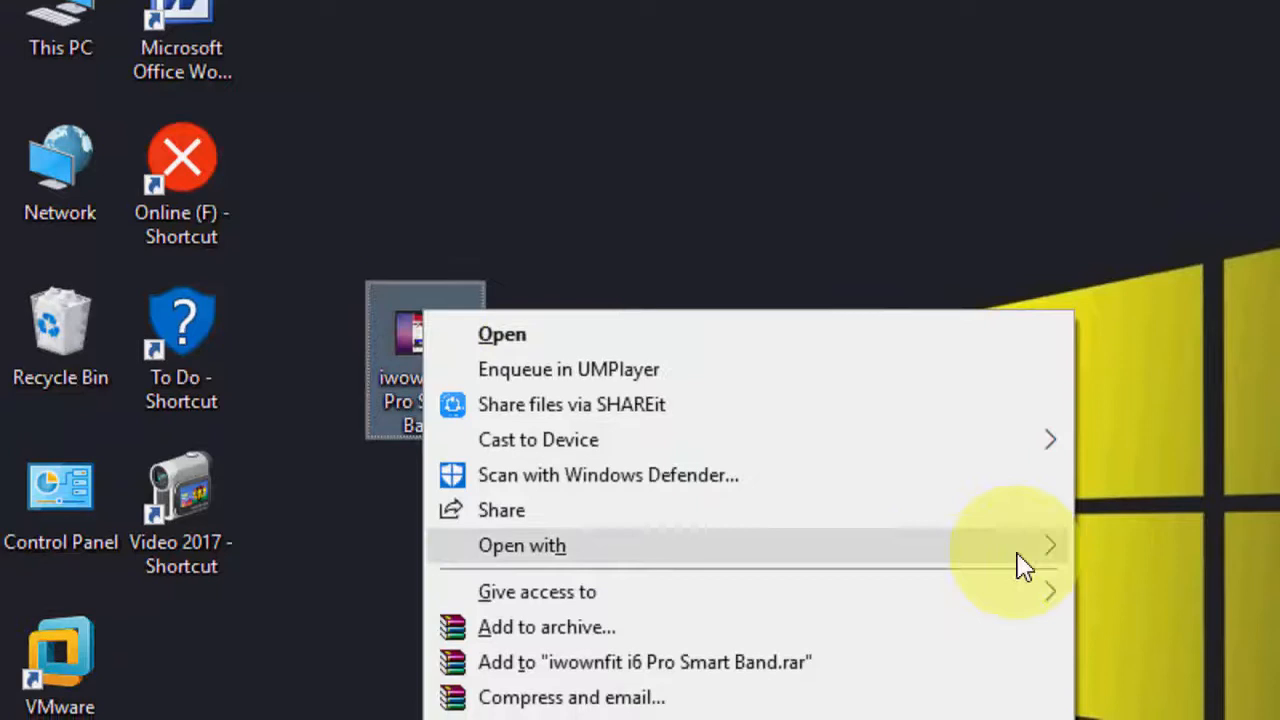
click(522, 544)
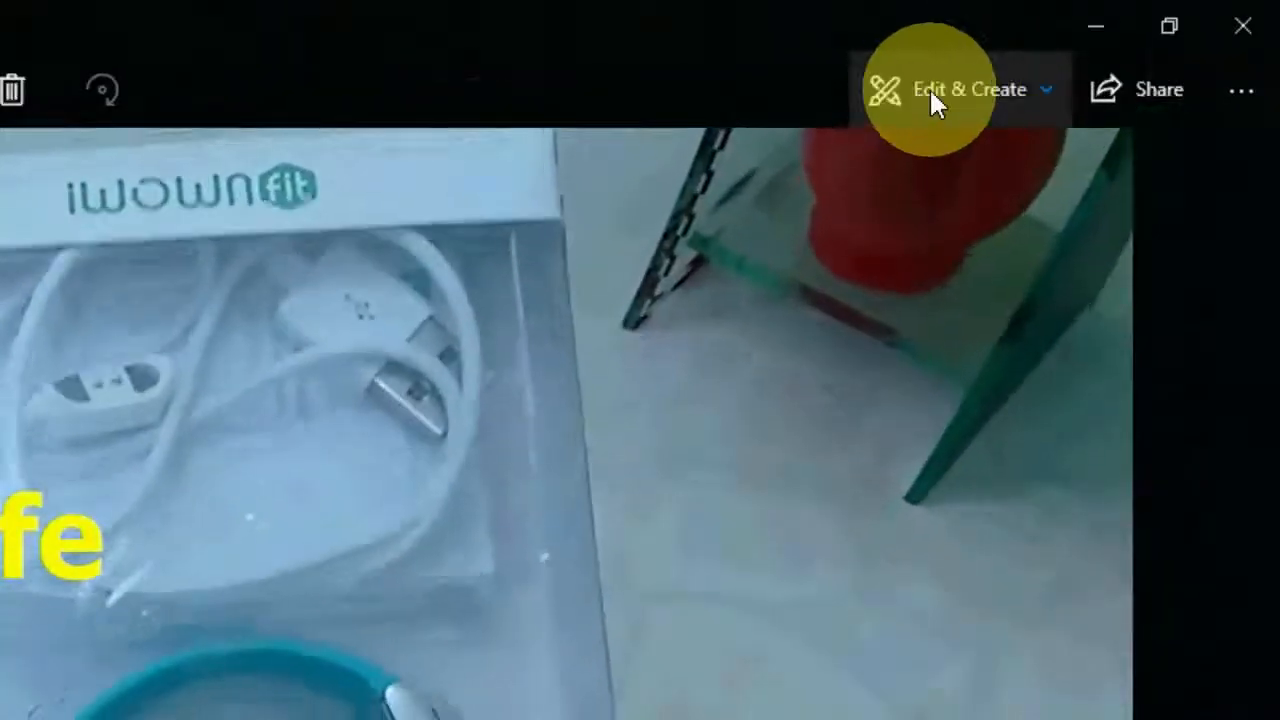
Start a slow-motion edit of the video from Edit & Create with Add slo-mo
click(968, 88)
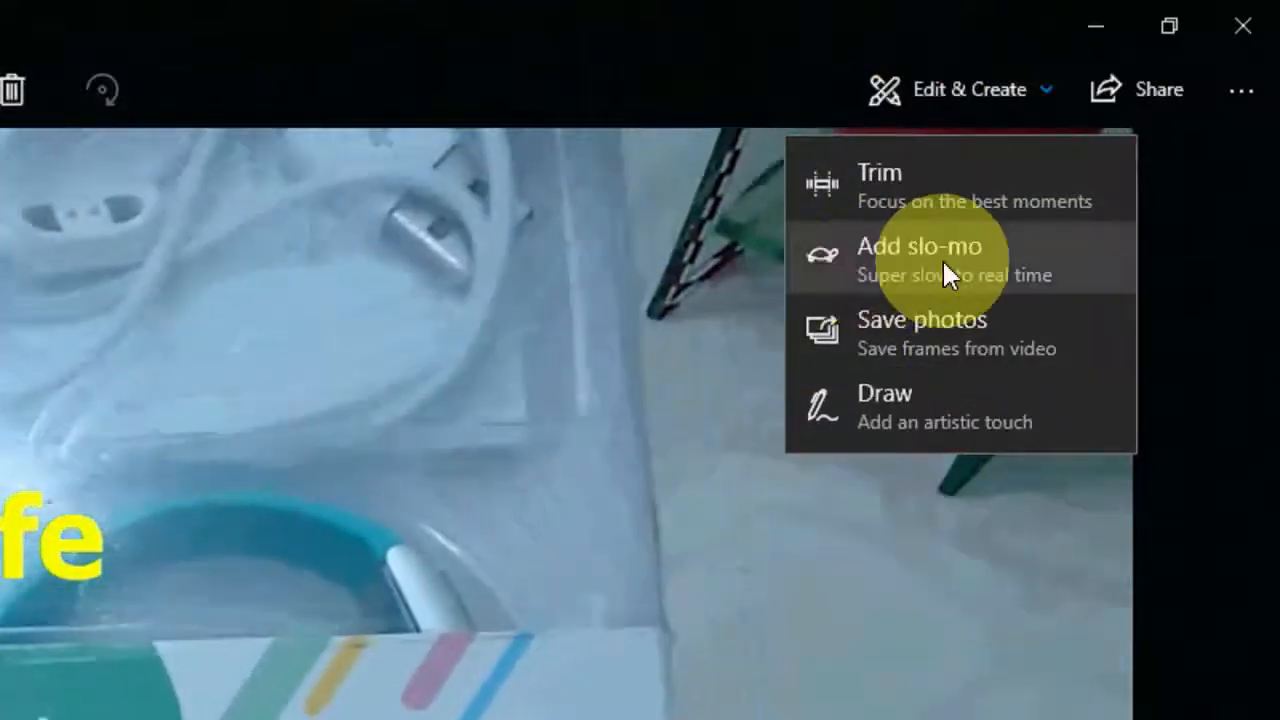
click(920, 246)
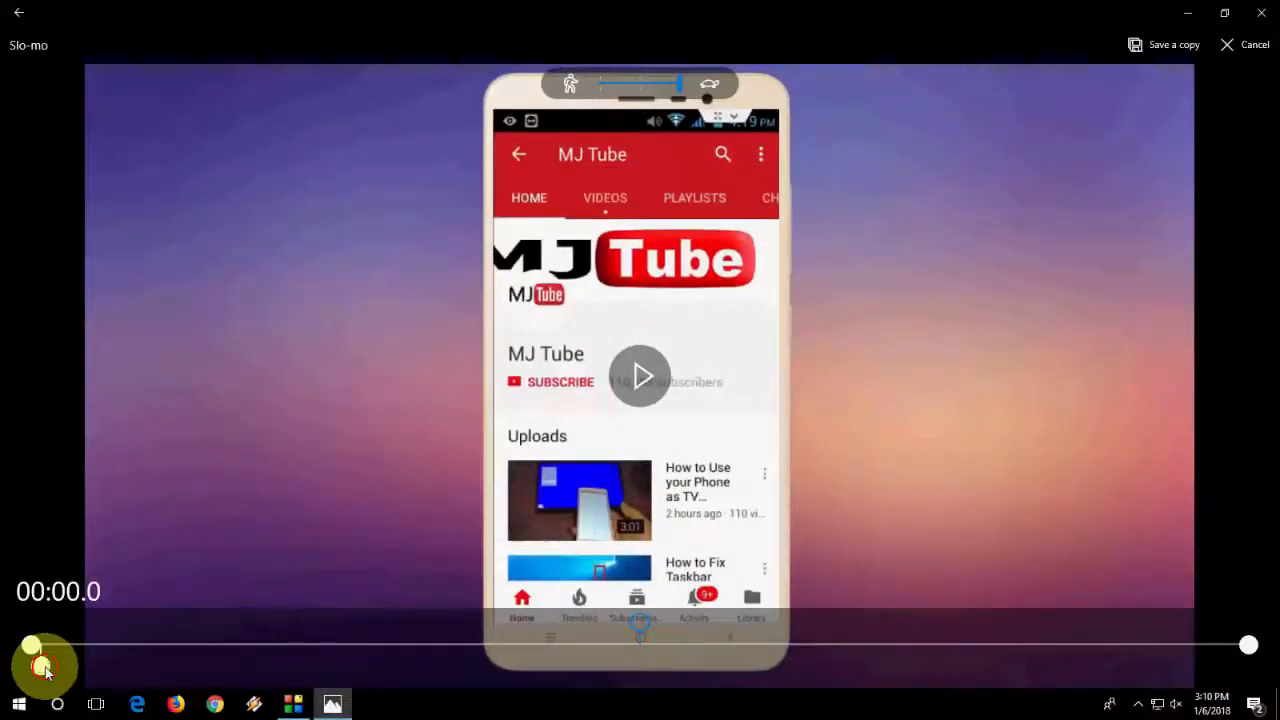
Scrub the timeline and place a short slo-mo section near the start, around 00:03.6
drag(44, 644, 1248, 644)
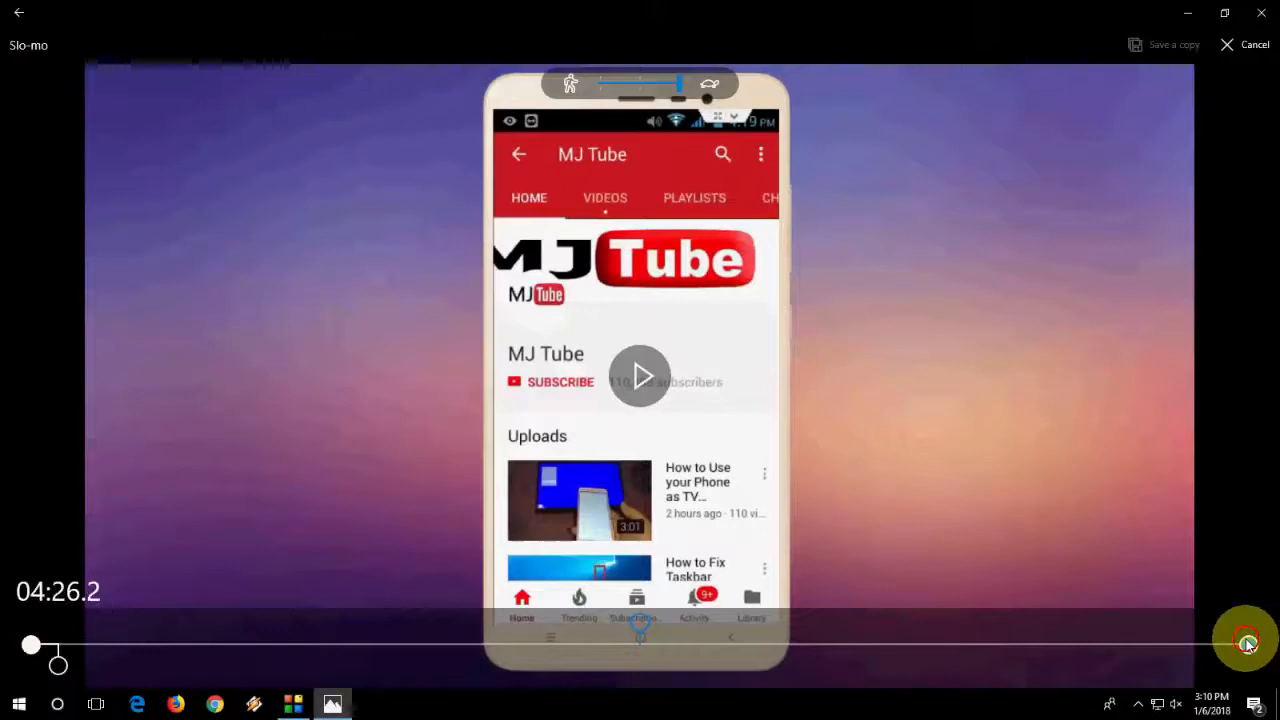
drag(1248, 644, 316, 644)
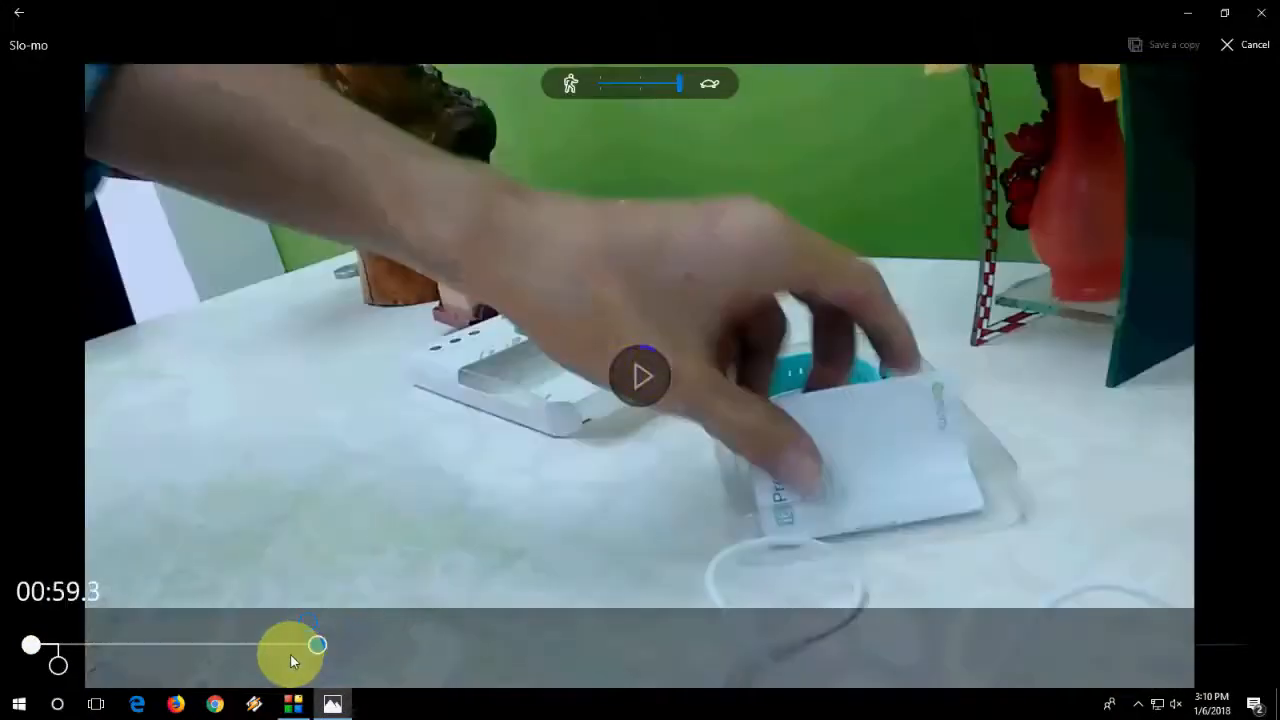
drag(316, 644, 150, 644)
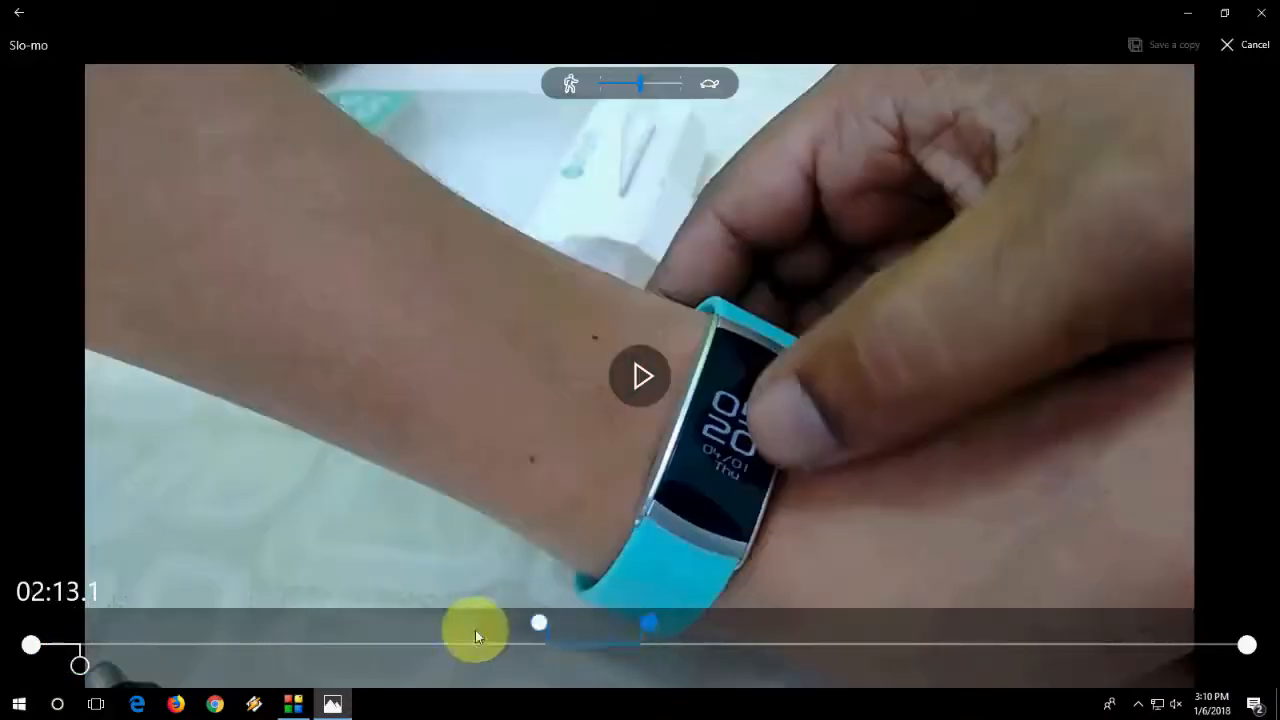
drag(476, 630, 650, 630)
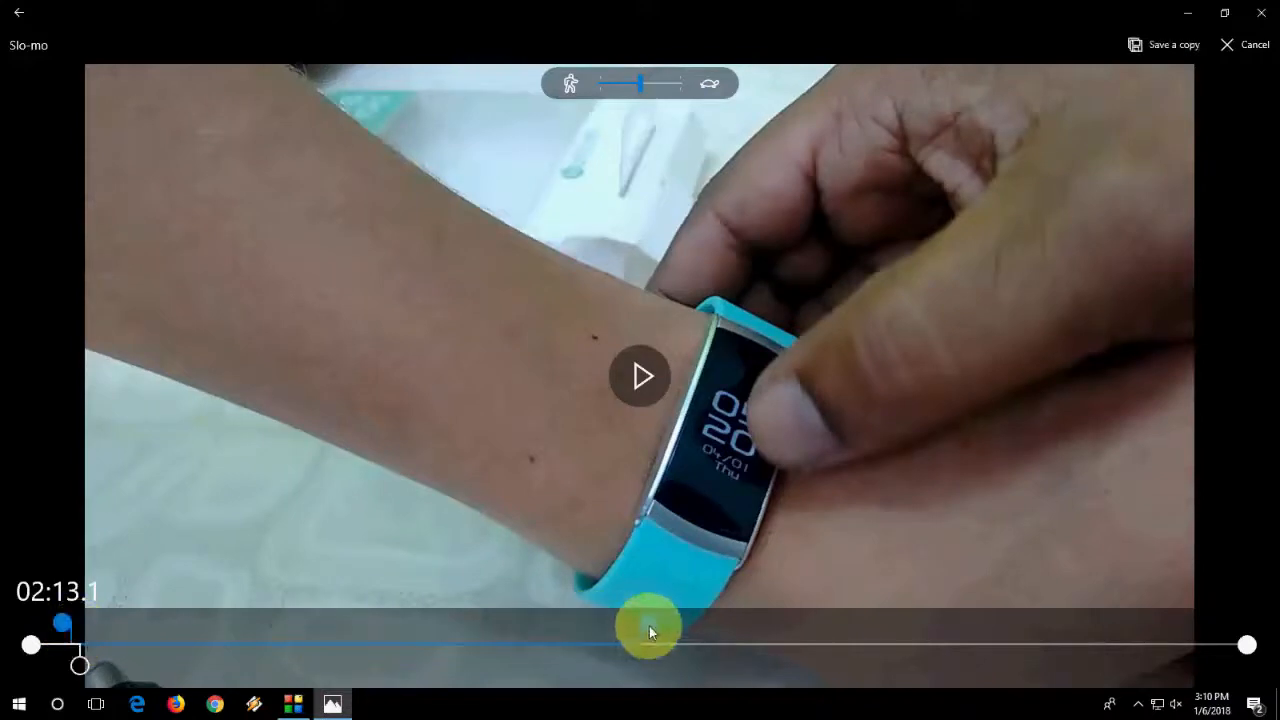
drag(650, 630, 96, 636)
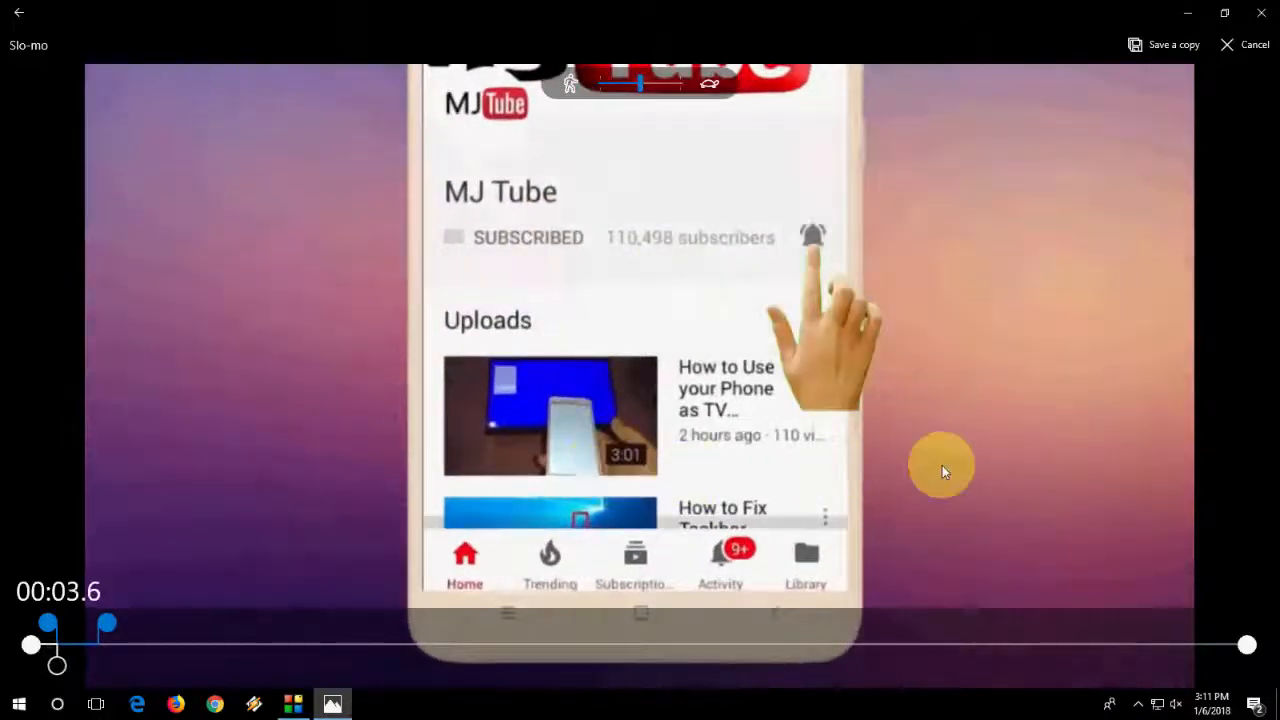
click(812, 236)
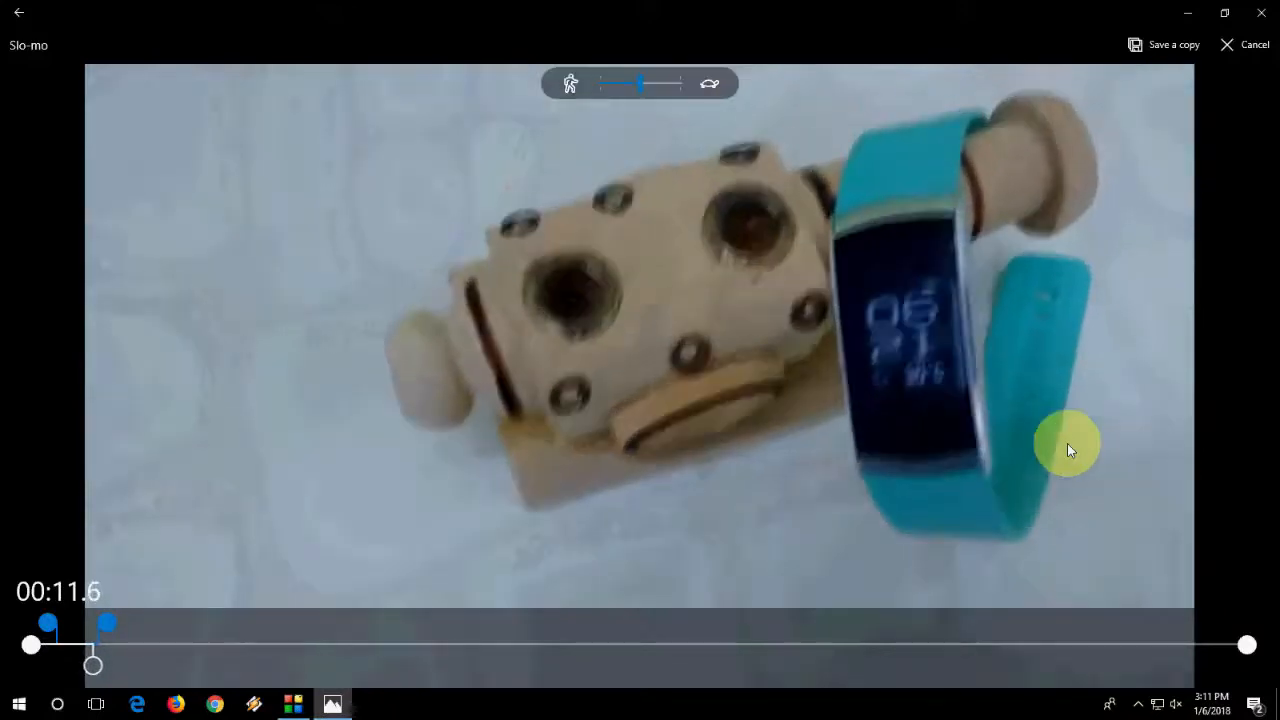
drag(92, 664, 96, 650)
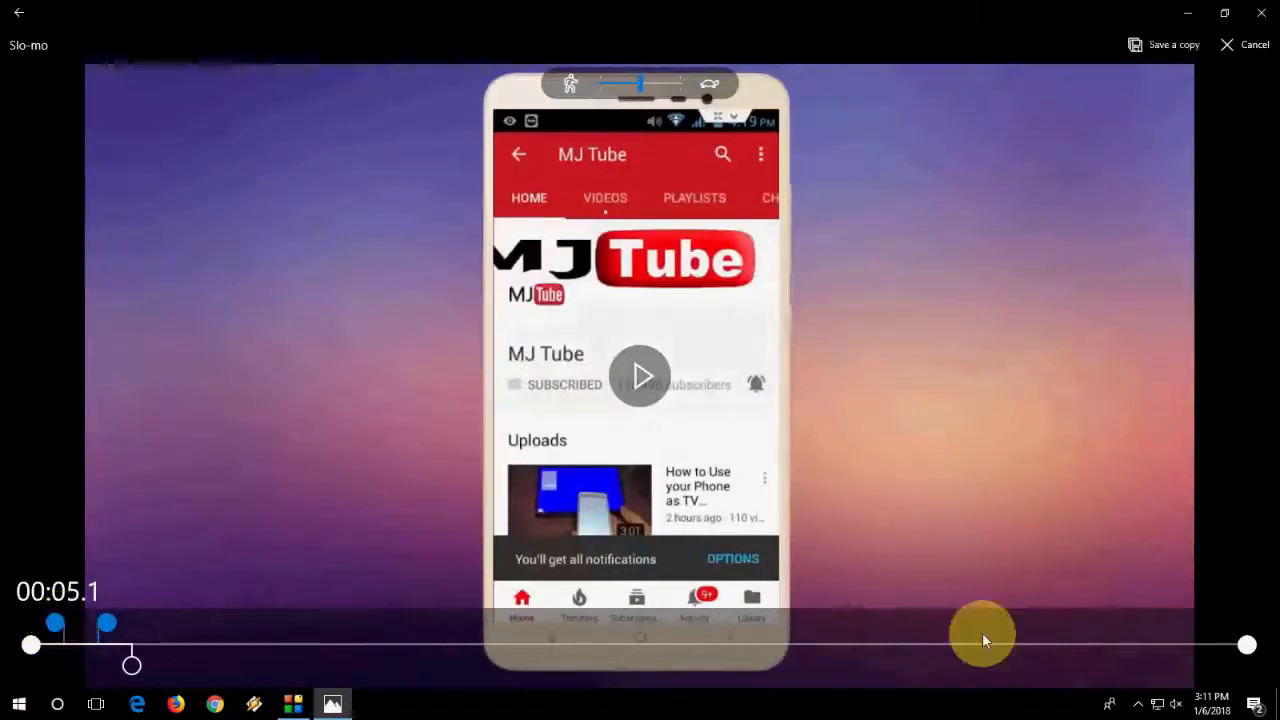
mouse_move(336, 280)
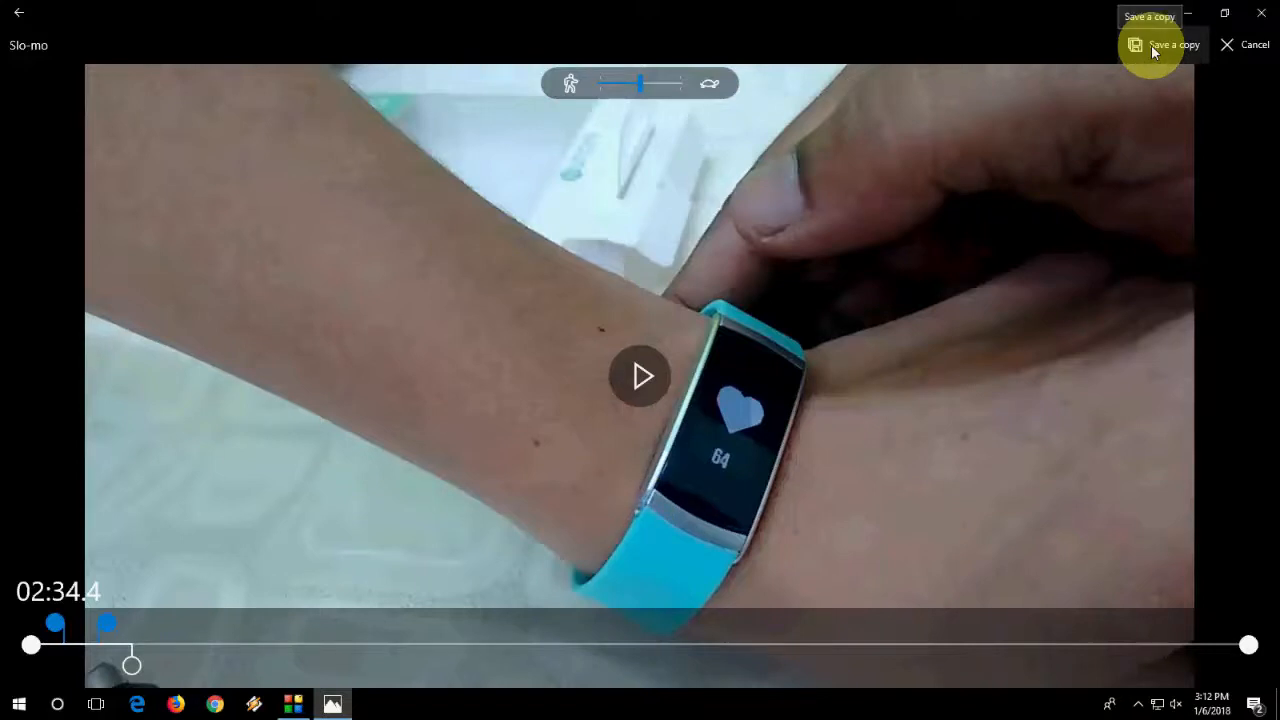
Save the slow-motion version as a new mp4 copy on the desktop
click(1176, 44)
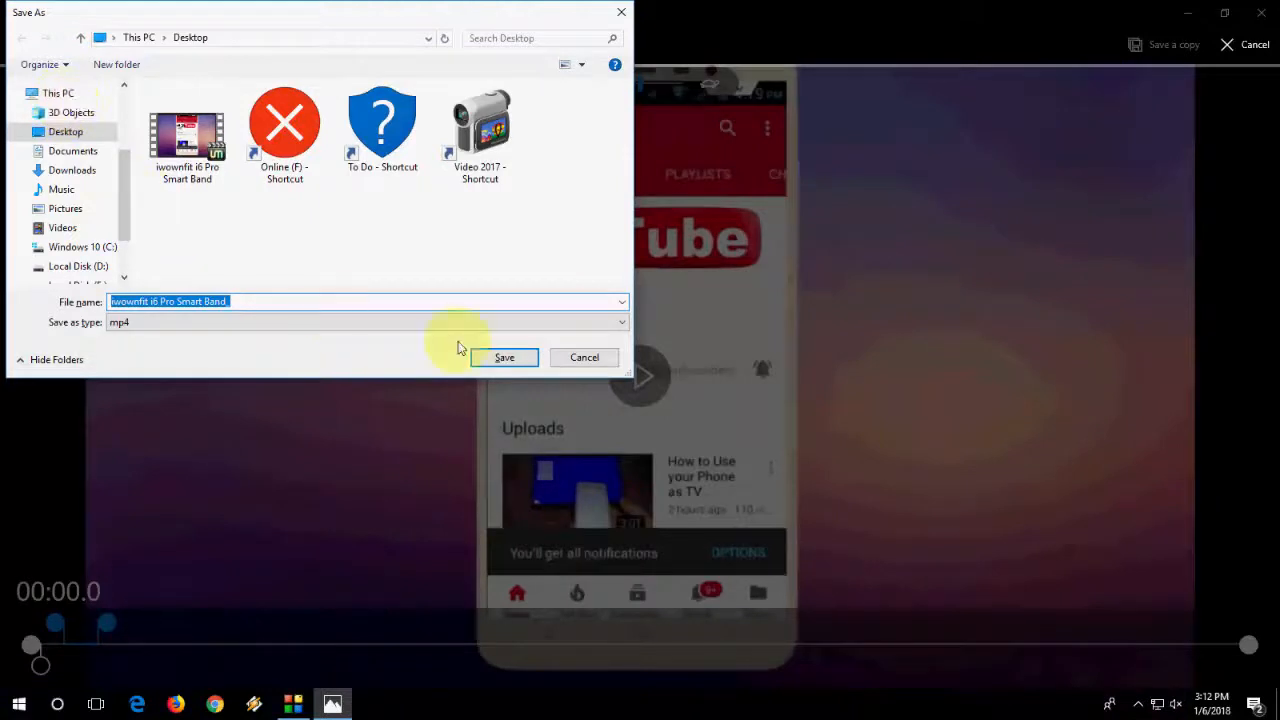
click(504, 356)
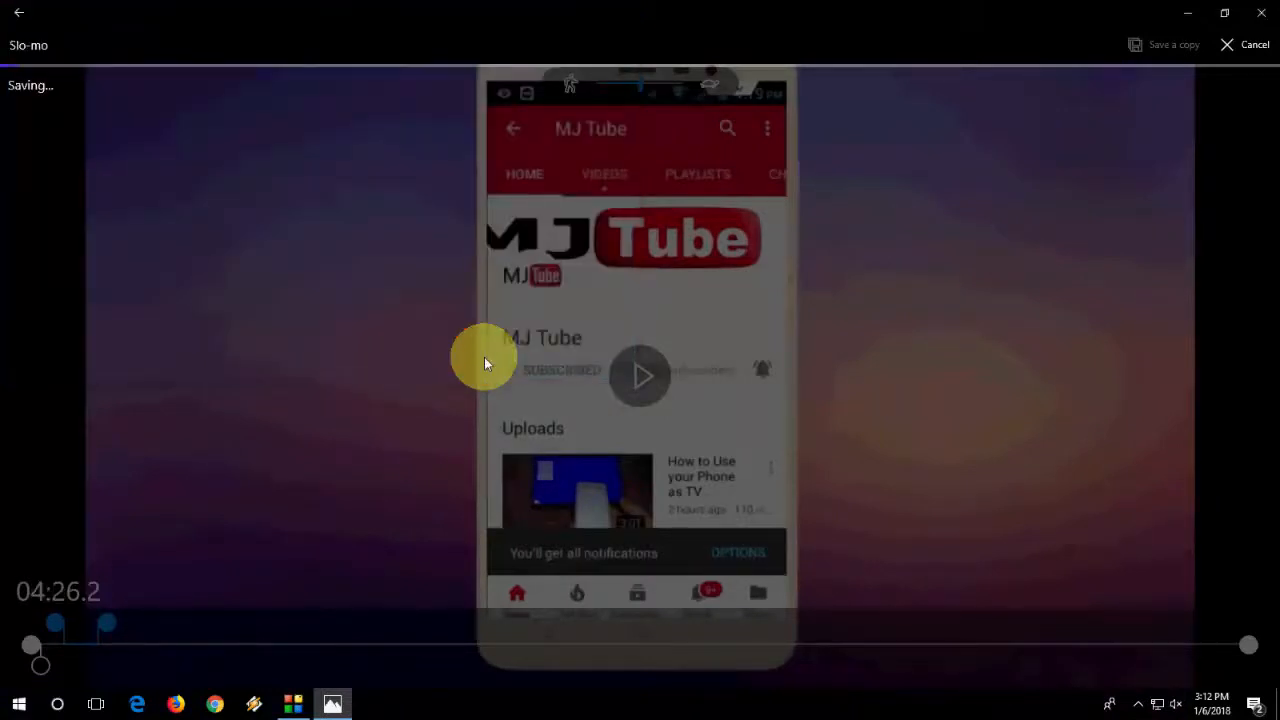
mouse_move(164, 70)
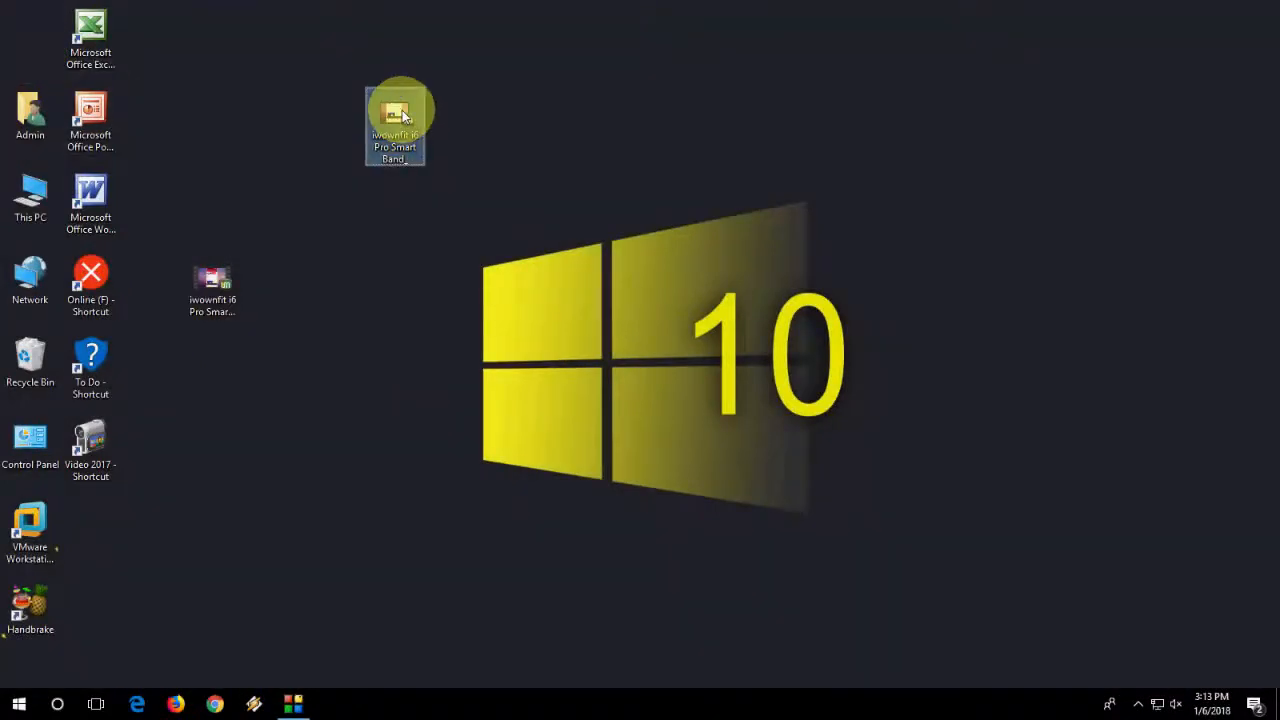
Play the saved slow-motion mp4 from the desktop in UMPlayer
double_click(396, 120)
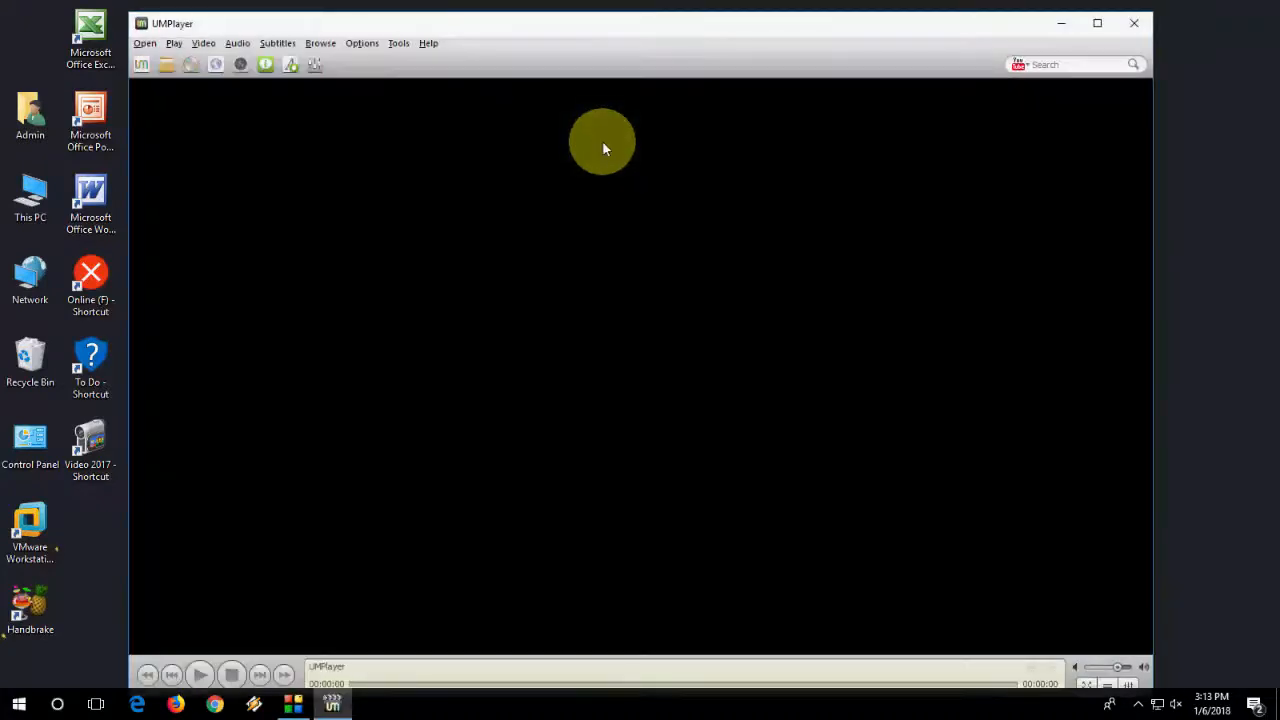
click(200, 674)
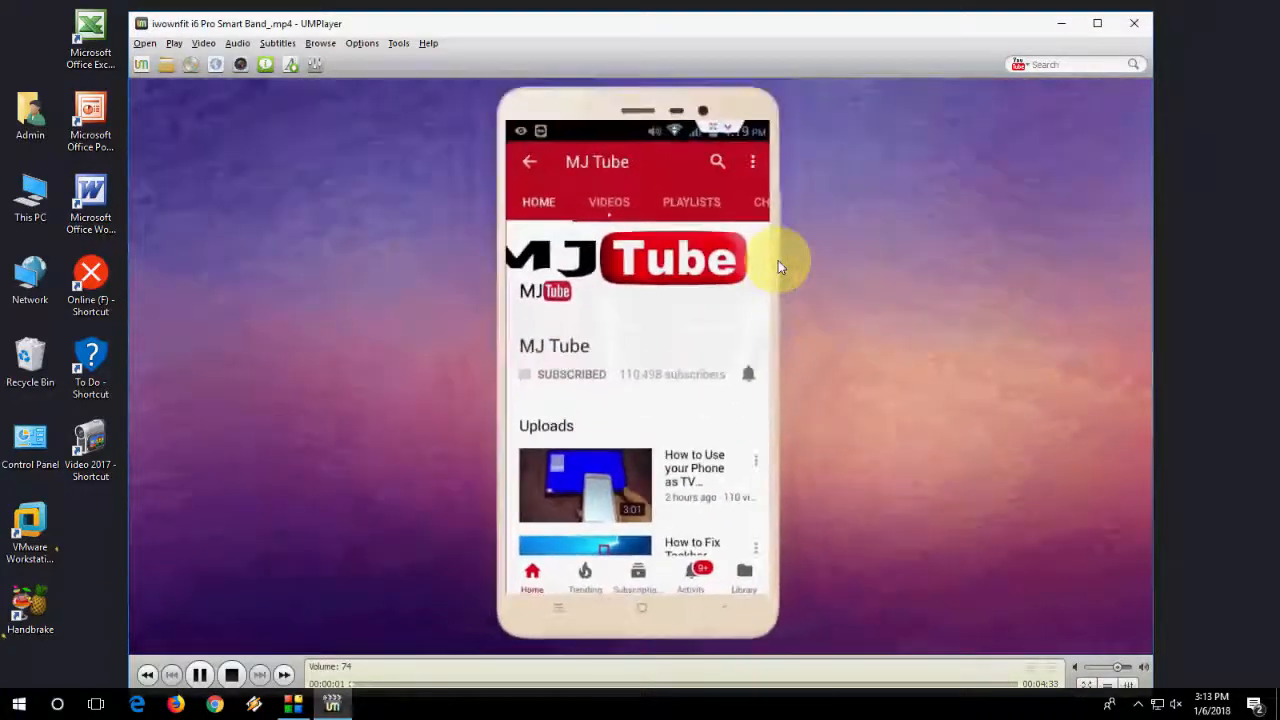